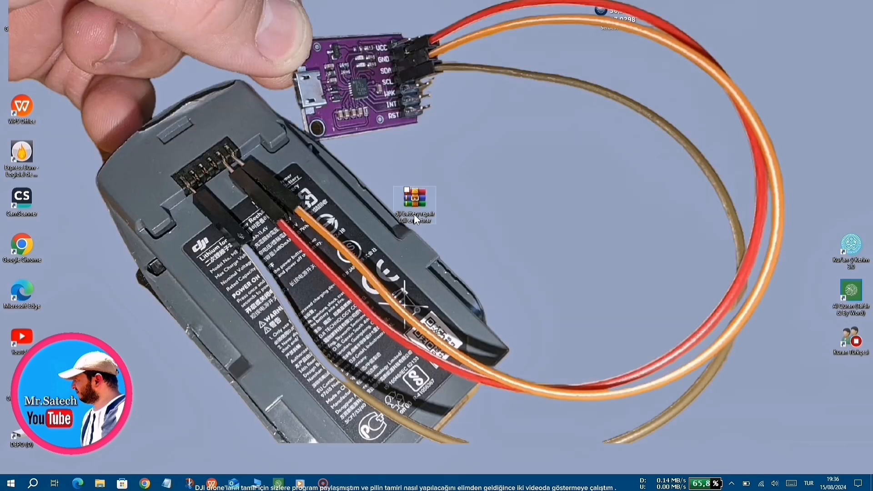
# Extract the password-protected DJI battery repair .rar into a desktop folder, supplying its password
pyautogui.doubleClick(415, 200)
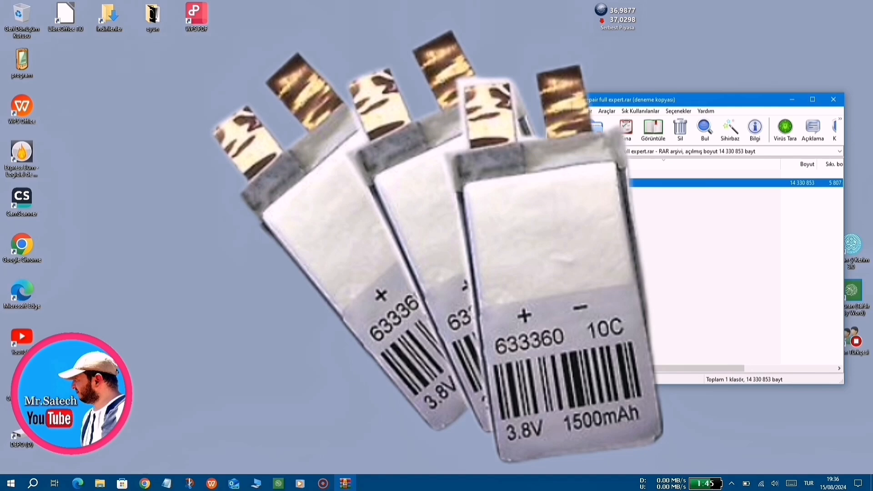
pyautogui.doubleClick(696, 183)
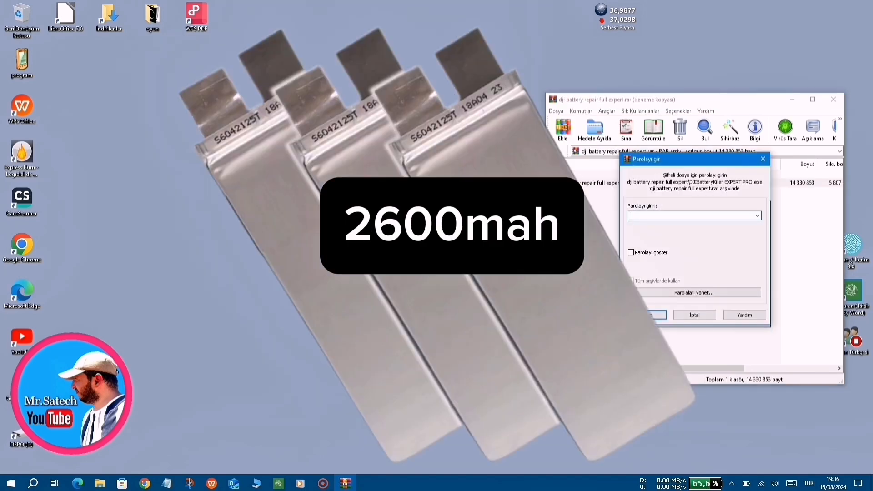
pyautogui.rightClick(693, 215)
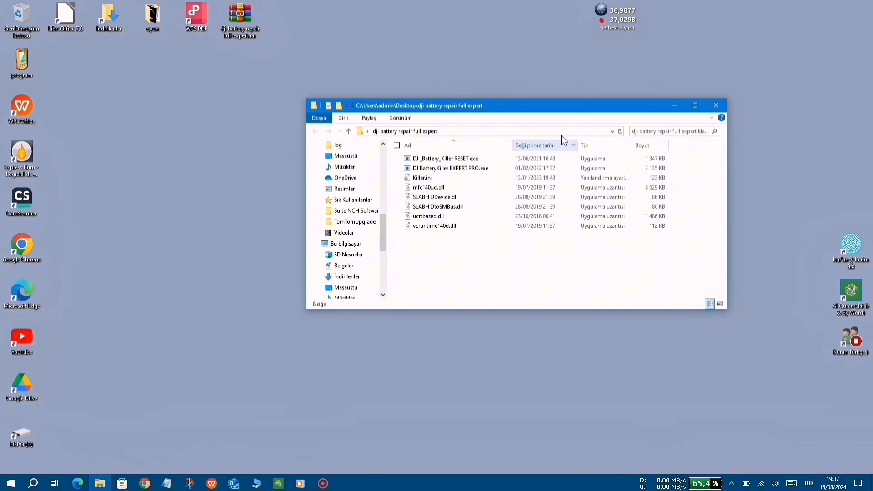
# Launch DJIBatteryKiller EXPERT PRO.exe from the extracted battery repair folder
pyautogui.click(550, 106)
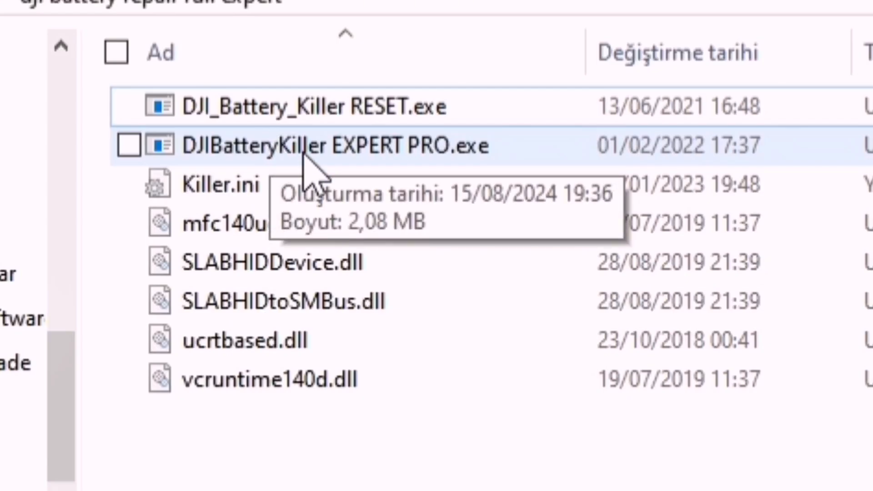
pyautogui.click(129, 145)
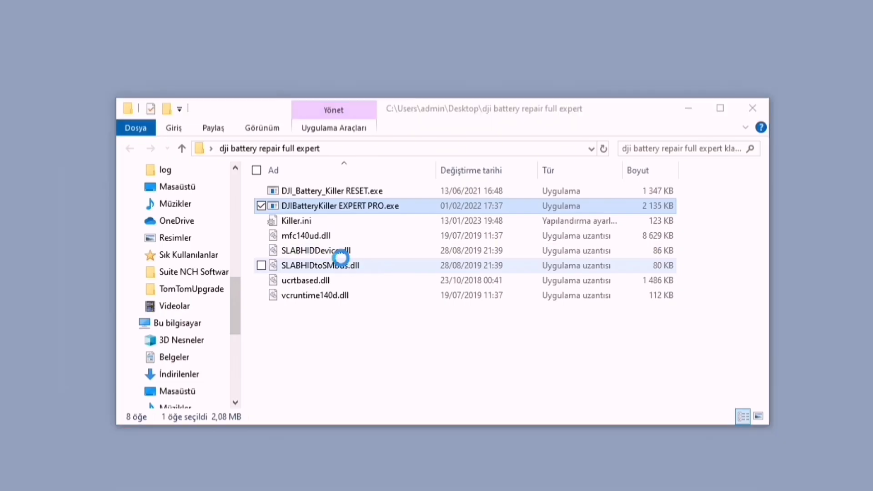
pyautogui.doubleClick(339, 206)
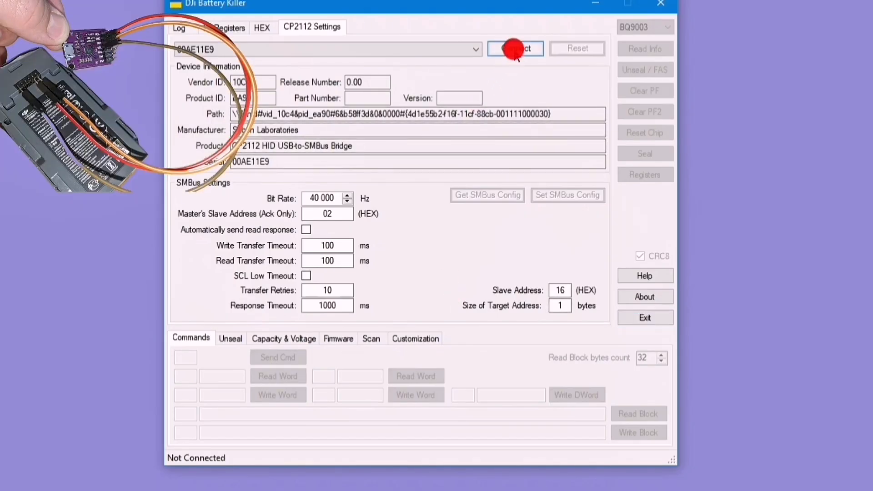
# Connect to the CP2112 bridge and read the battery's lifetime log values under Customization
pyautogui.click(514, 49)
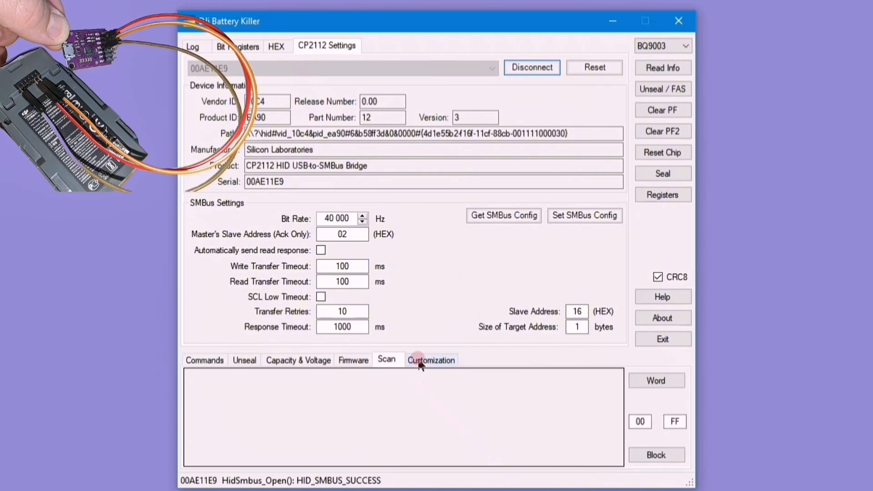
pyautogui.click(431, 360)
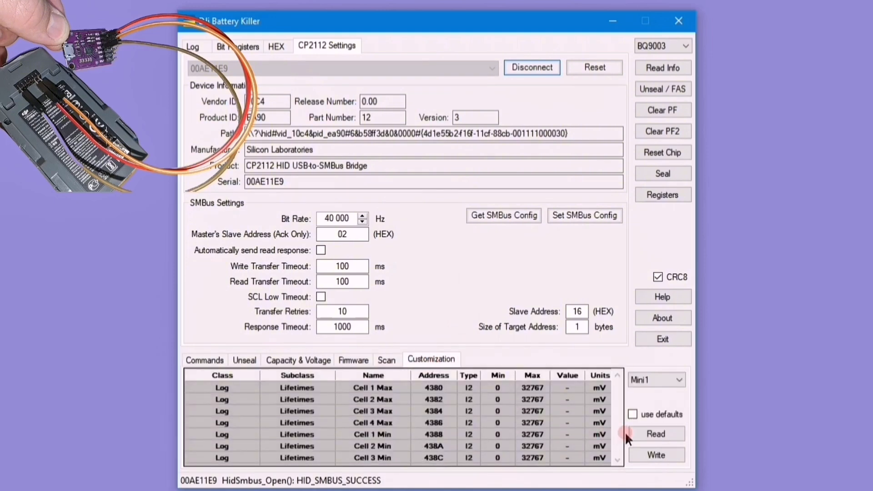
pyautogui.click(656, 434)
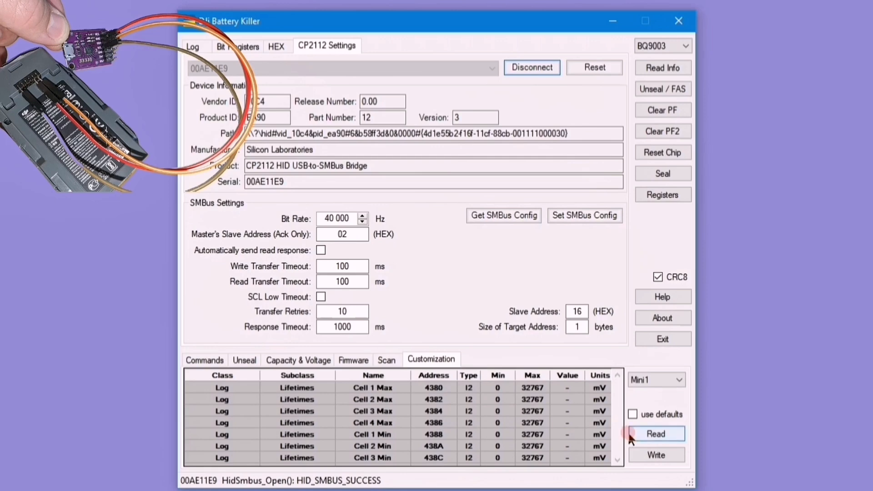